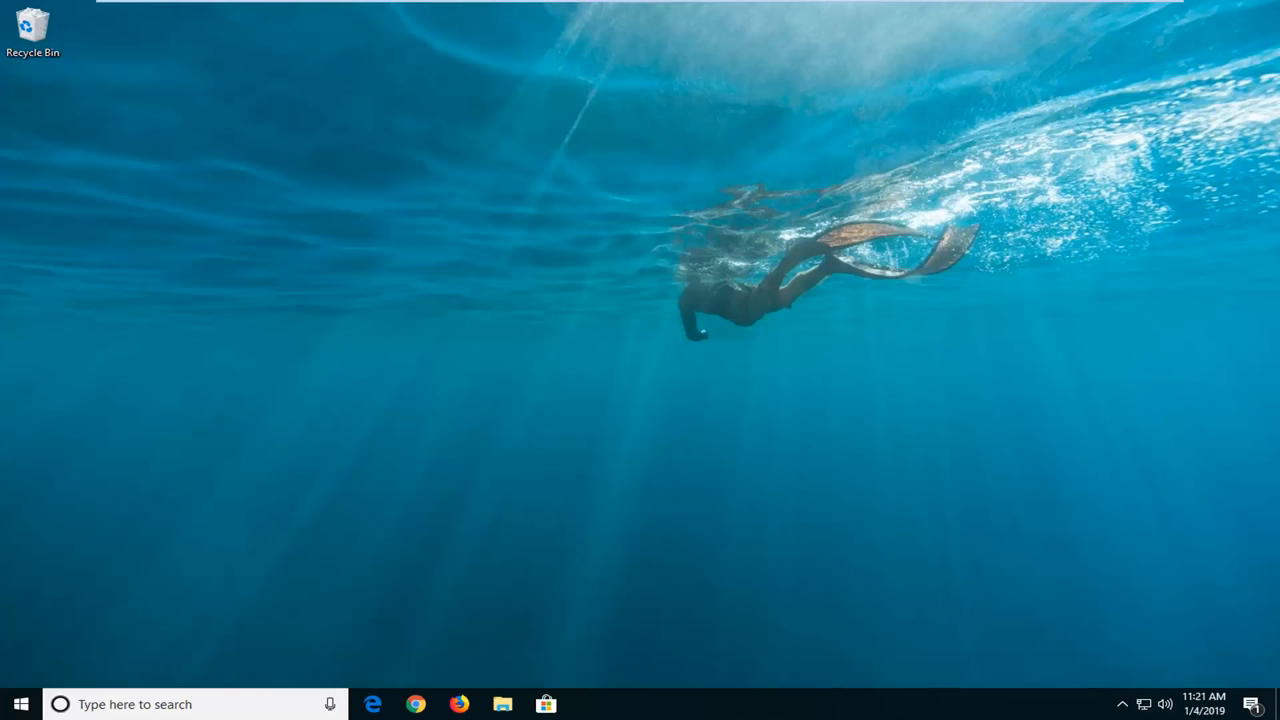
pyautogui.moveTo(40, 670)
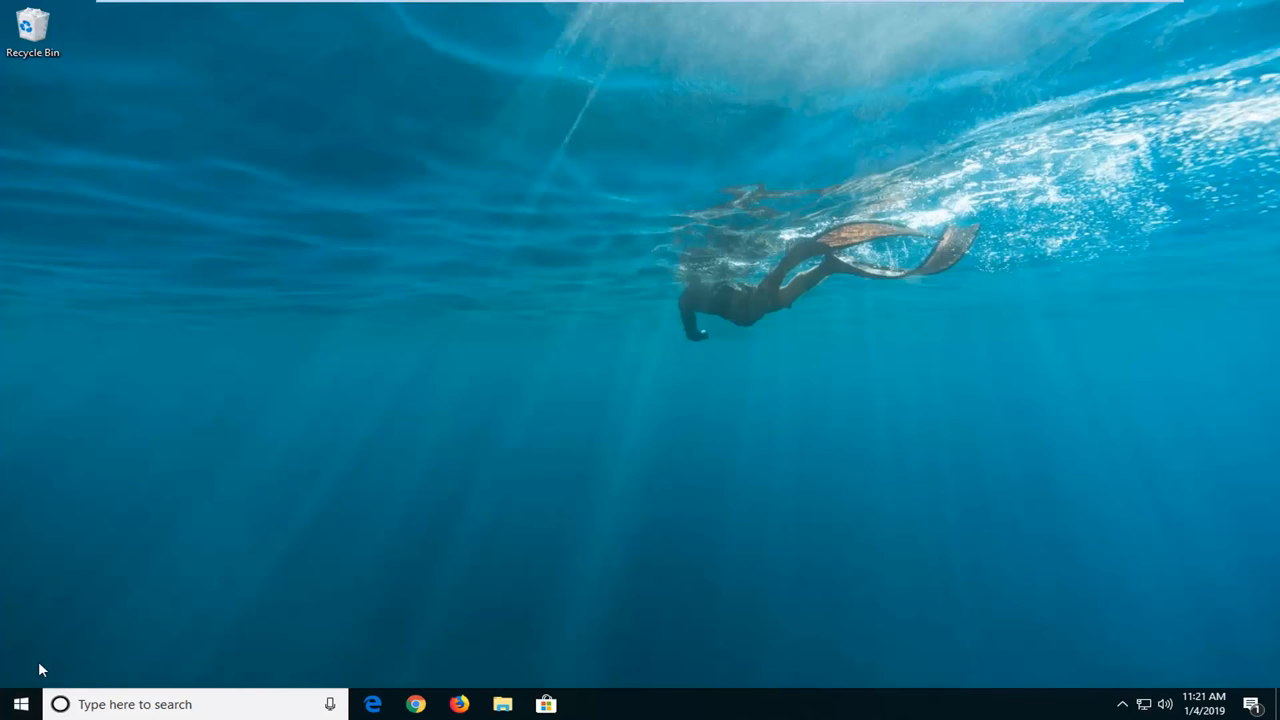
# Search the Start menu for "control panel" to launch Control Panel
pyautogui.click(16, 701)
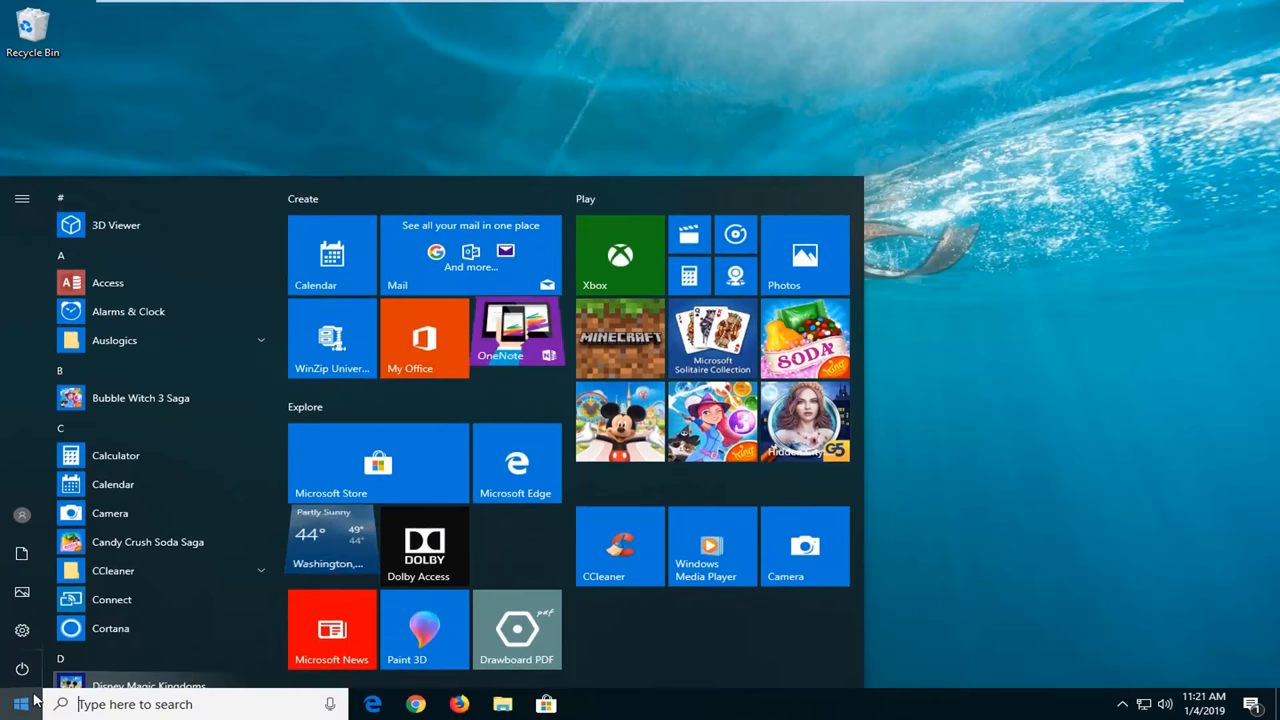
pyautogui.write('control panel')
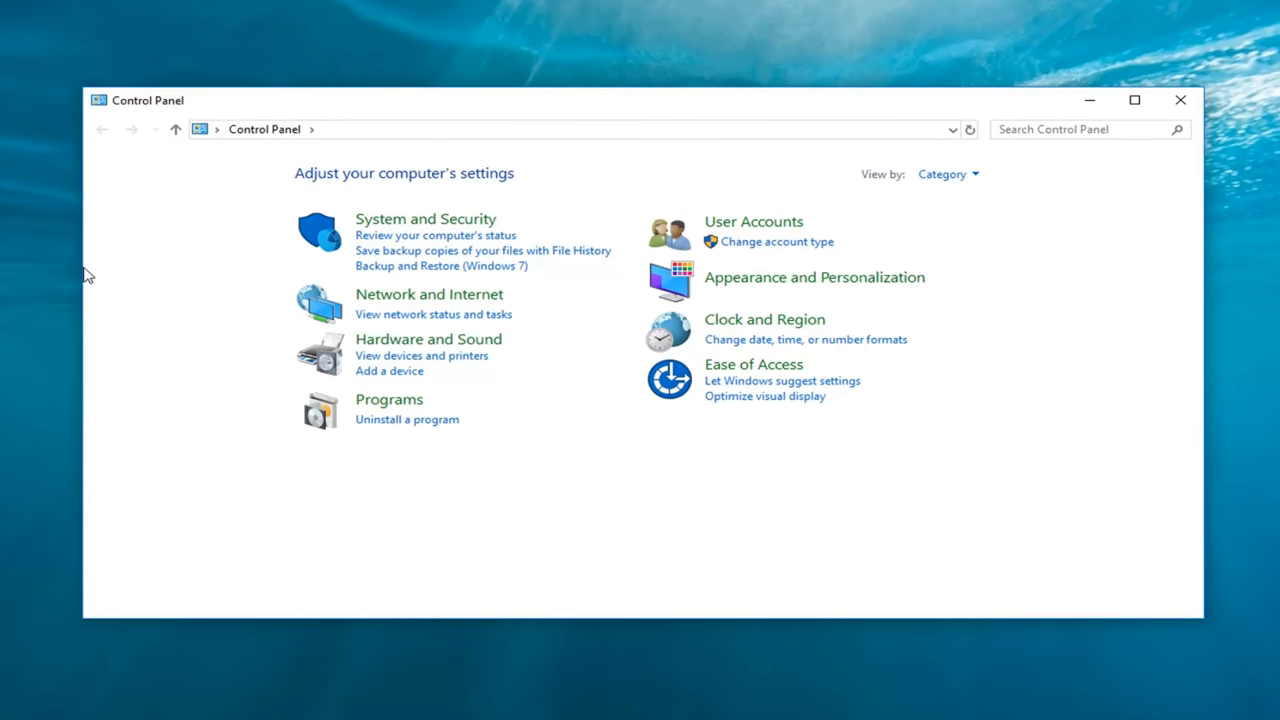
pyautogui.moveTo(956, 182)
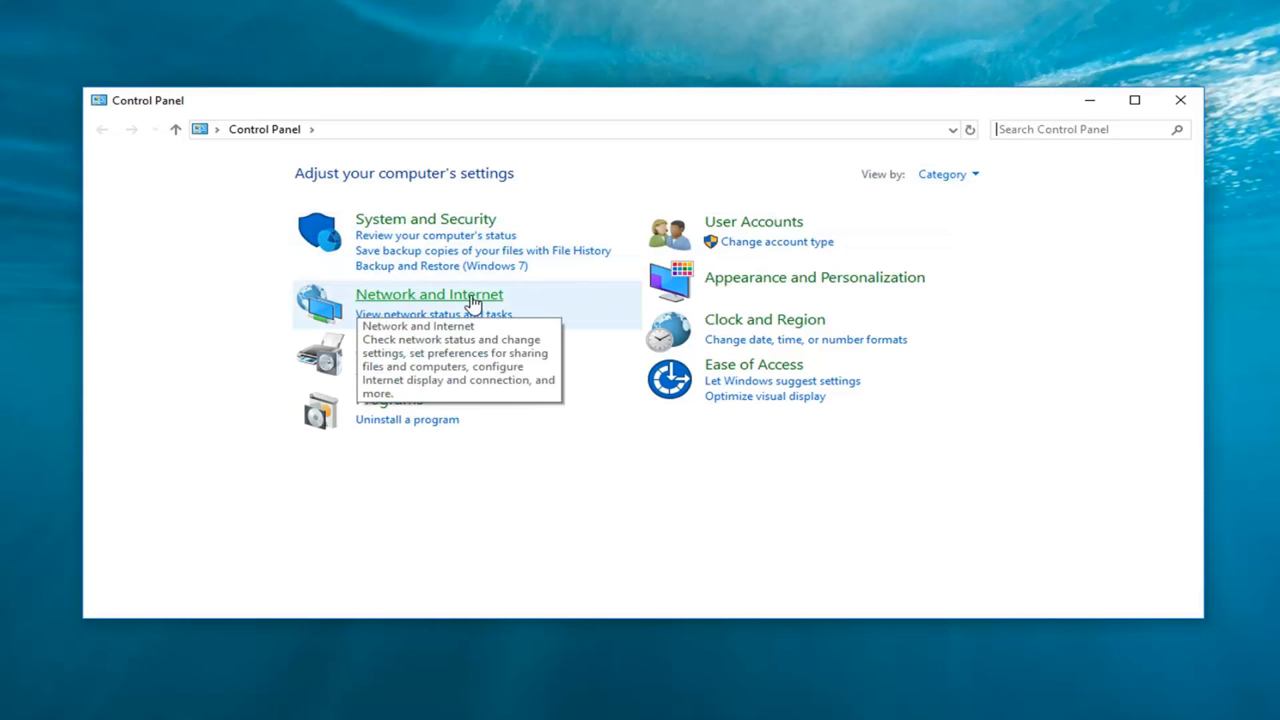
# Open the Network and Internet category in Control Panel
pyautogui.click(428, 294)
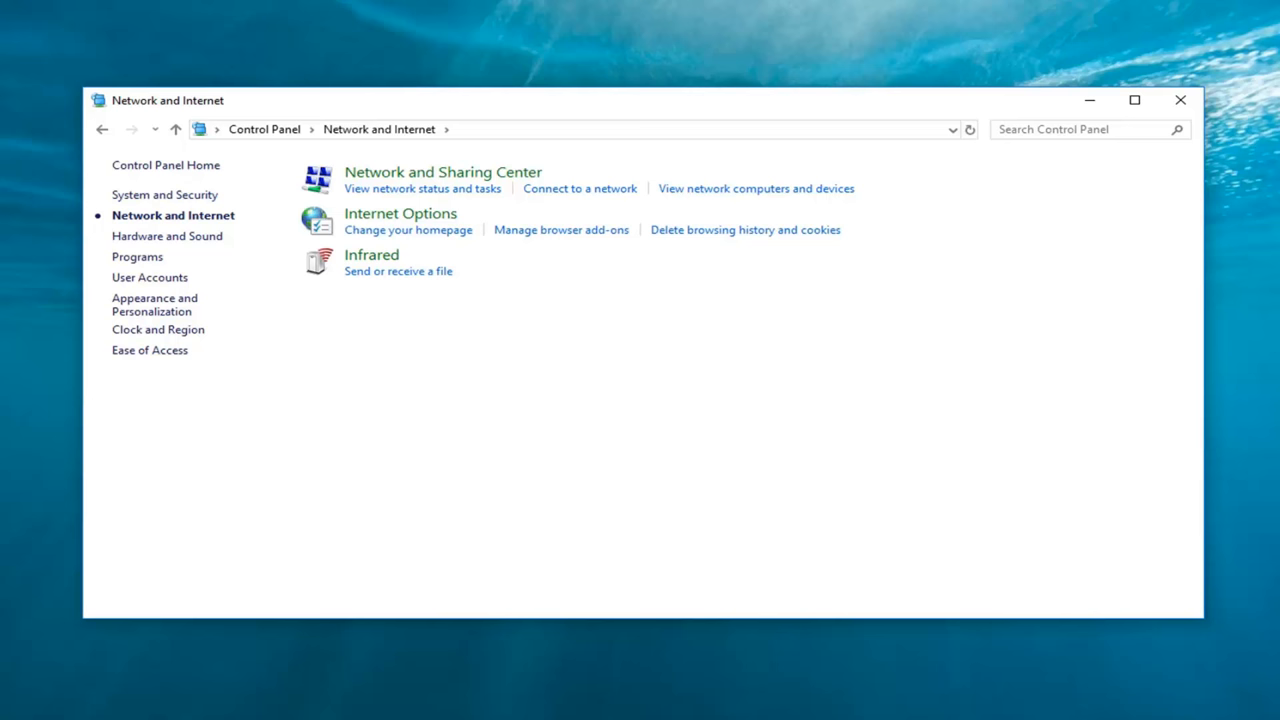
pyautogui.moveTo(320, 190)
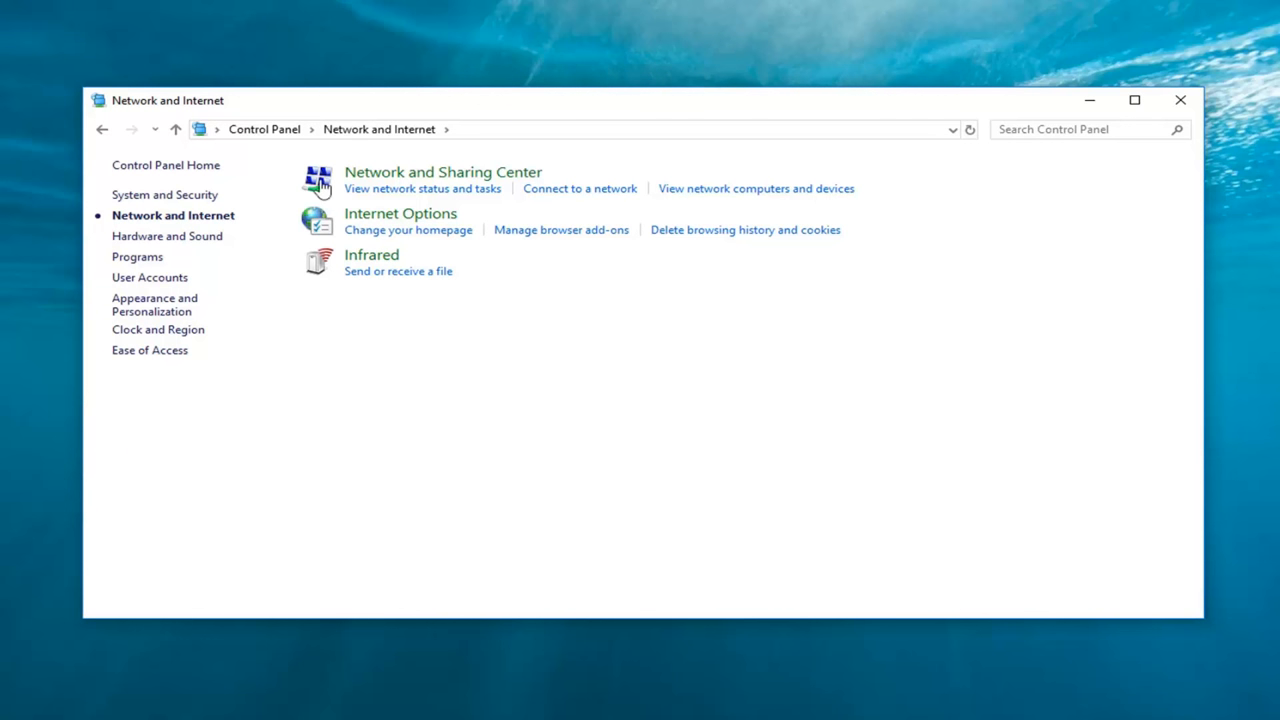
# Go to Network and Sharing Center and open the Ethernet0 connection status
pyautogui.click(443, 172)
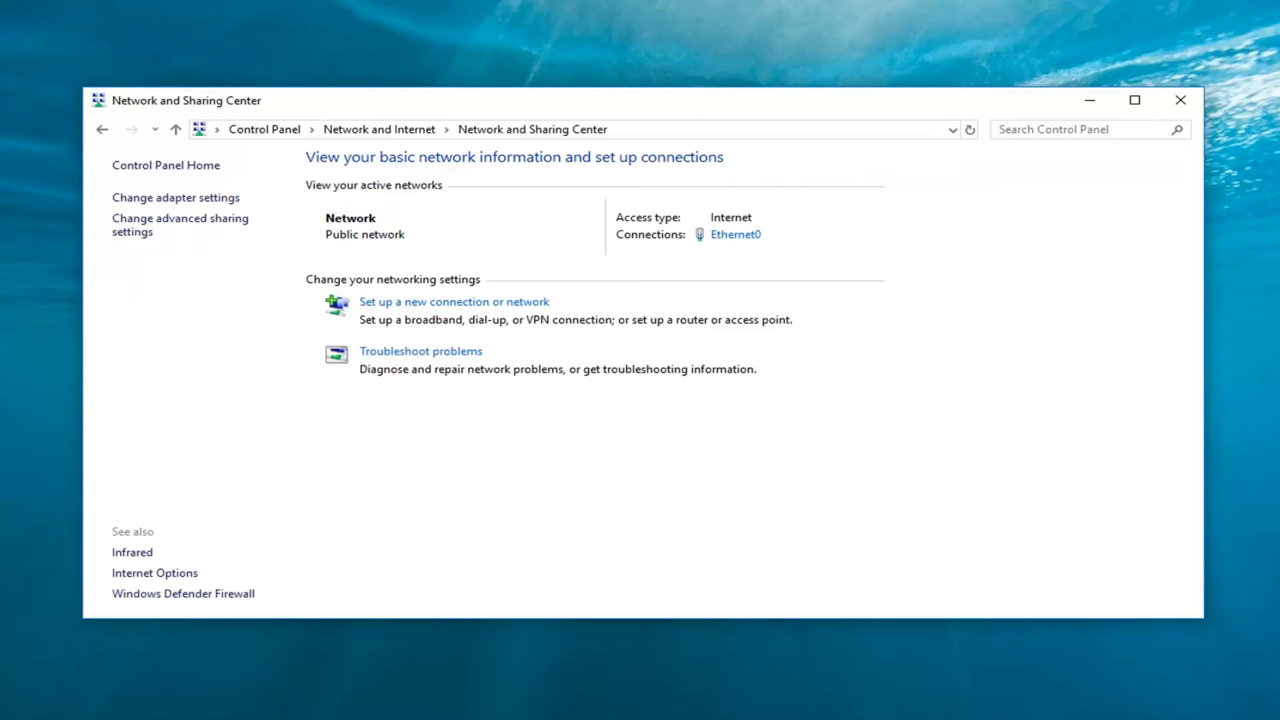
pyautogui.moveTo(657, 244)
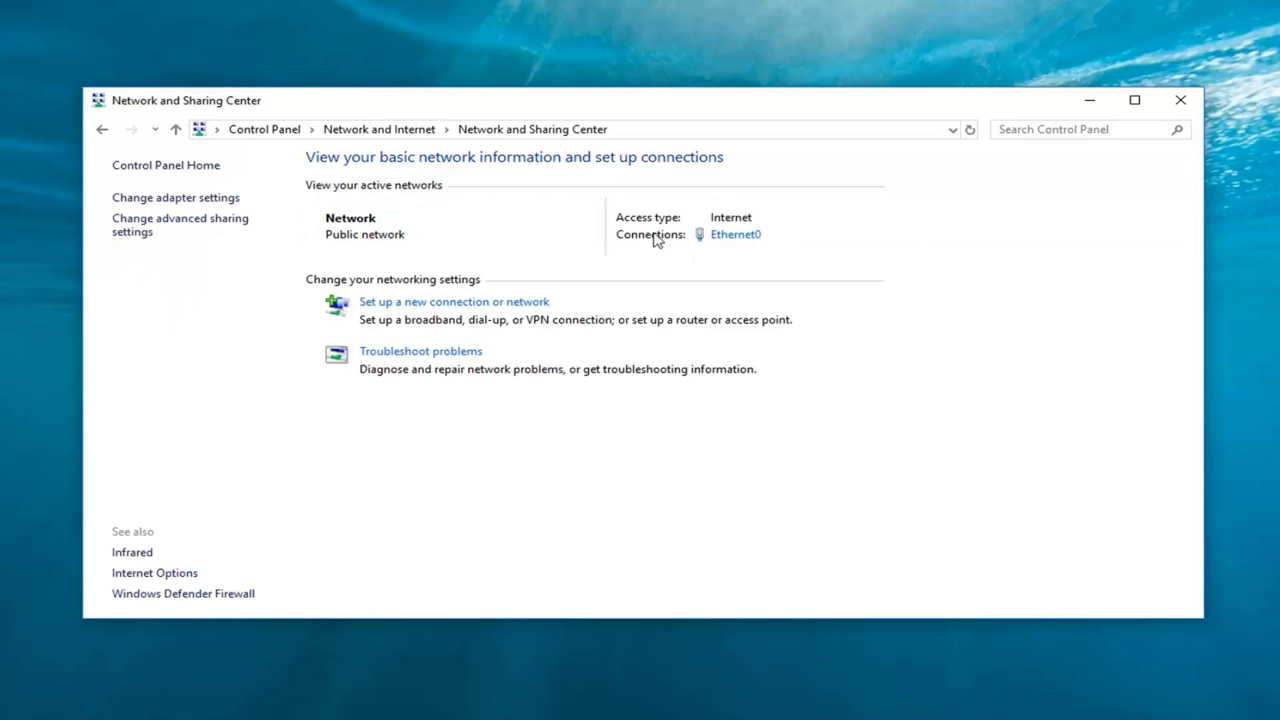
pyautogui.moveTo(785, 247)
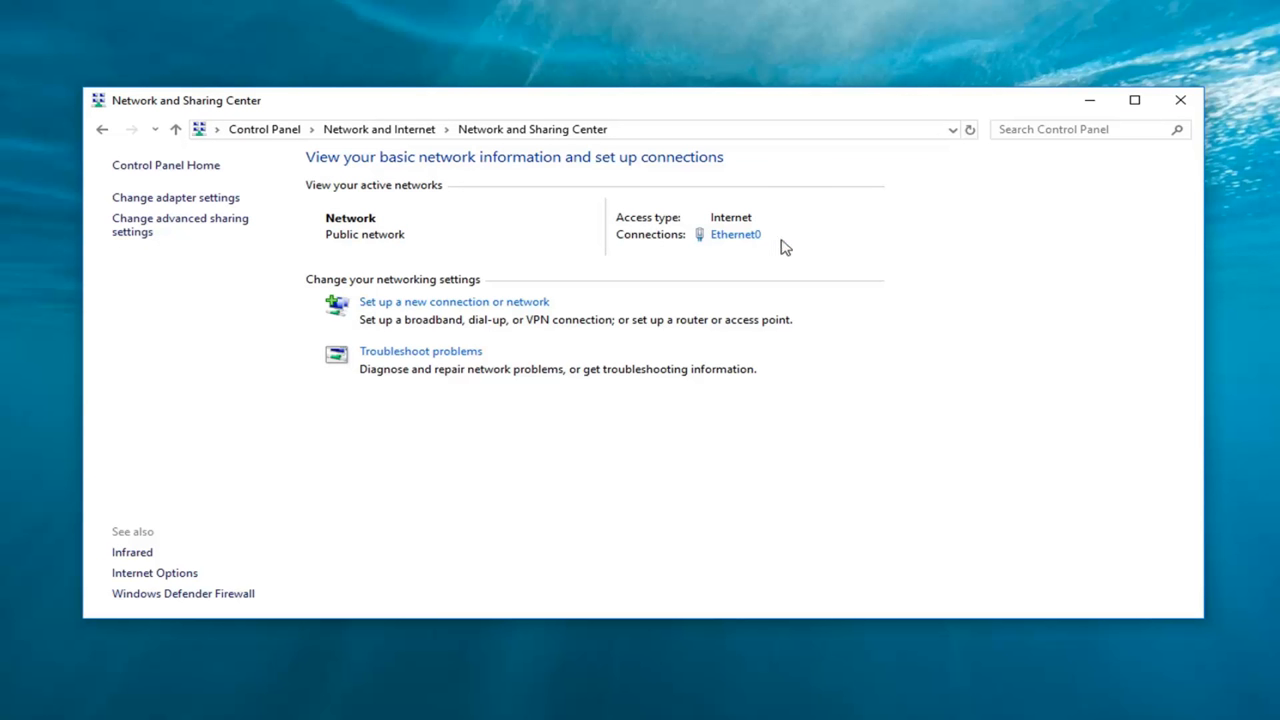
pyautogui.moveTo(753, 244)
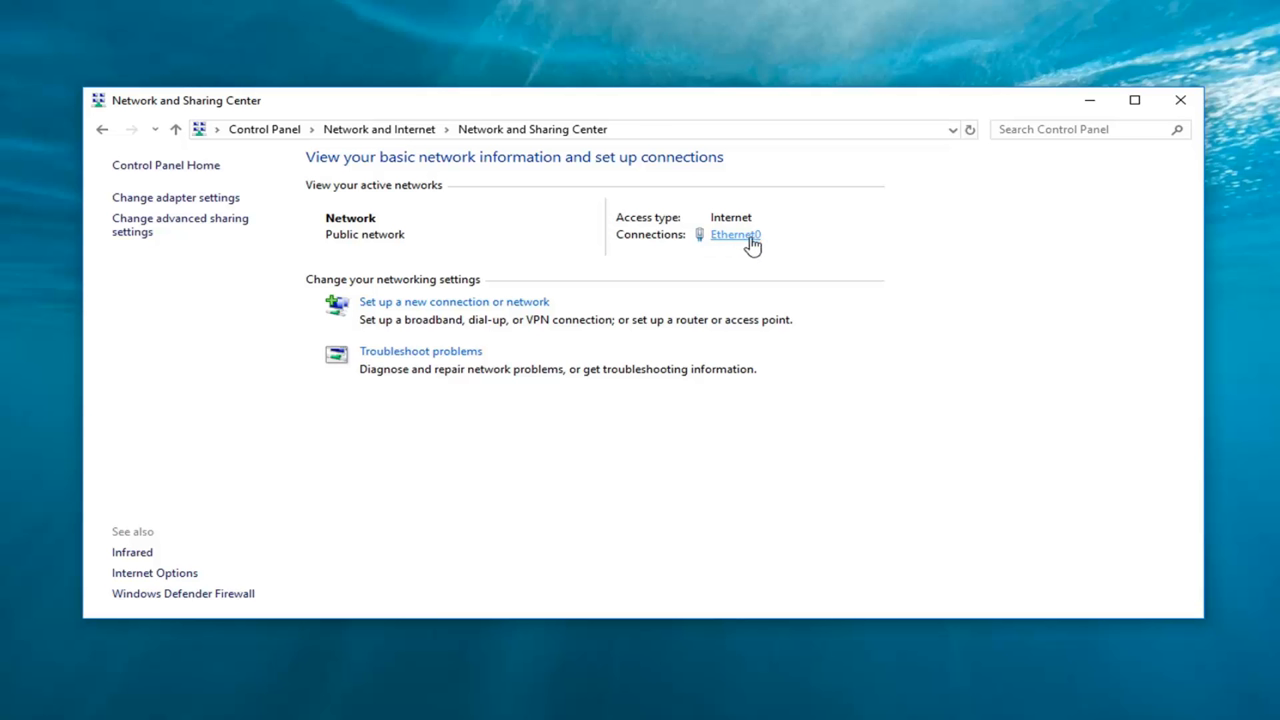
pyautogui.moveTo(738, 223)
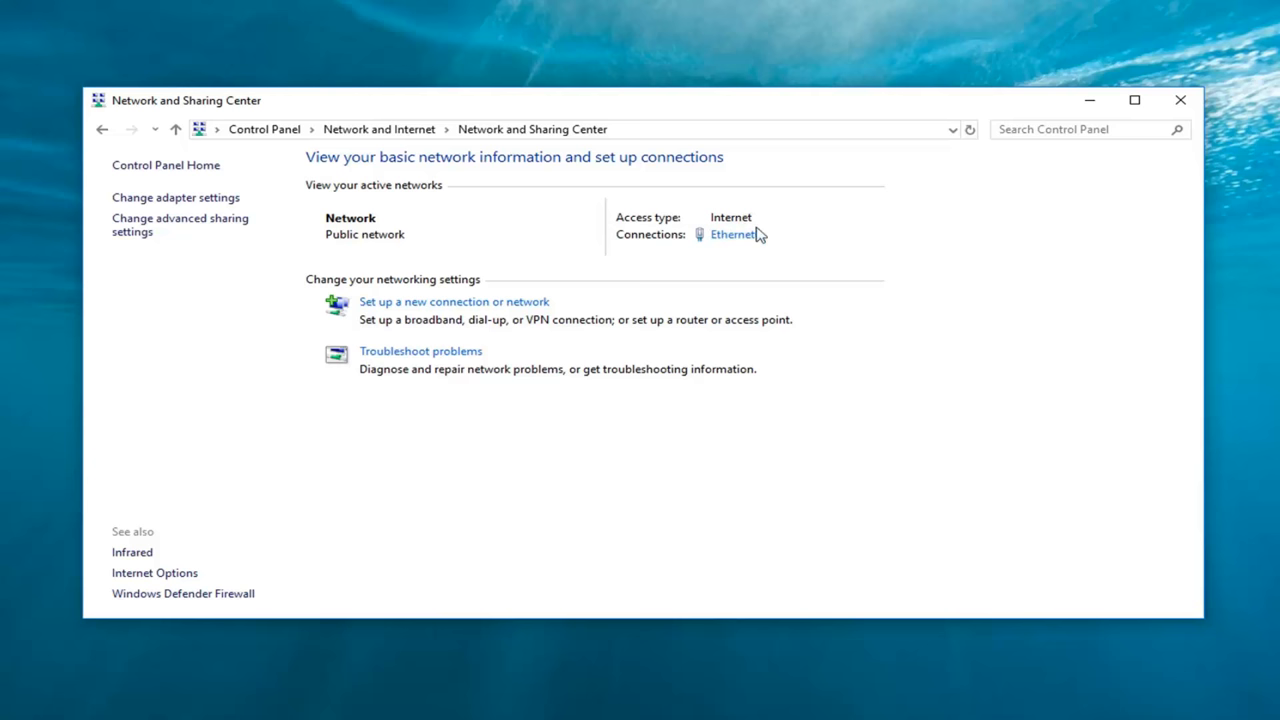
pyautogui.click(733, 234)
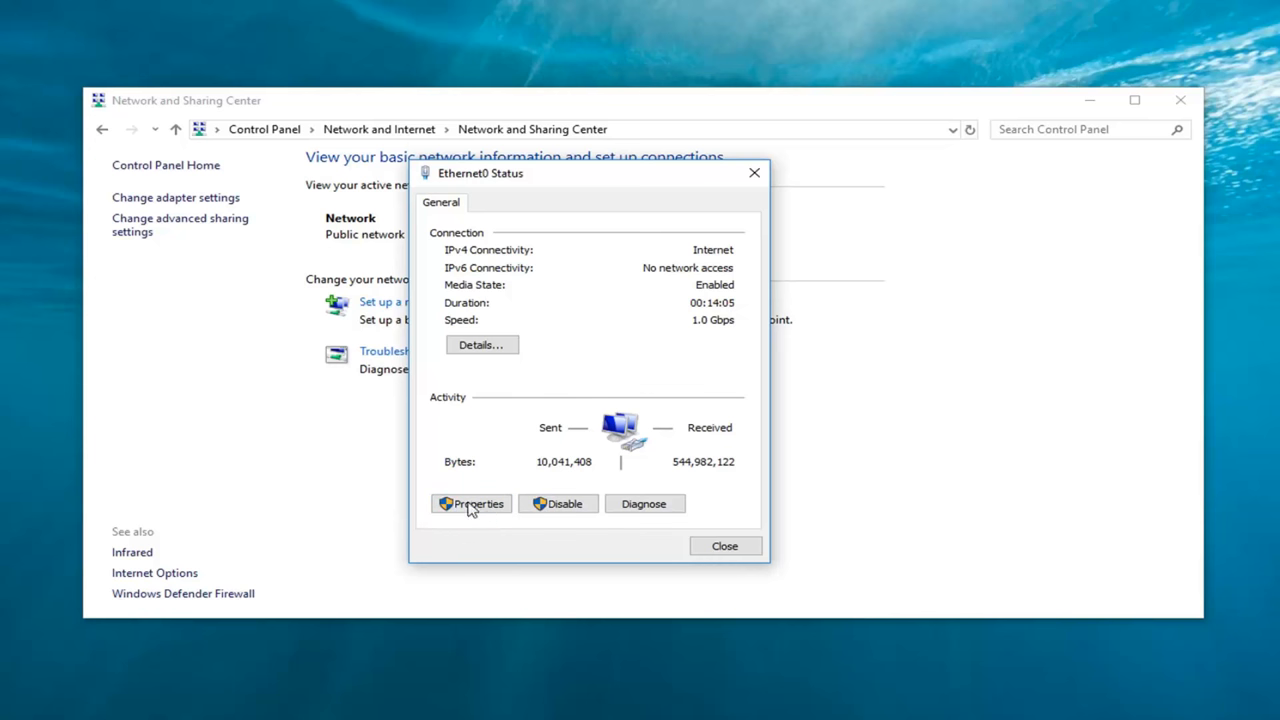
# View Ethernet0's Properties, then cancel back to the status window
pyautogui.click(471, 504)
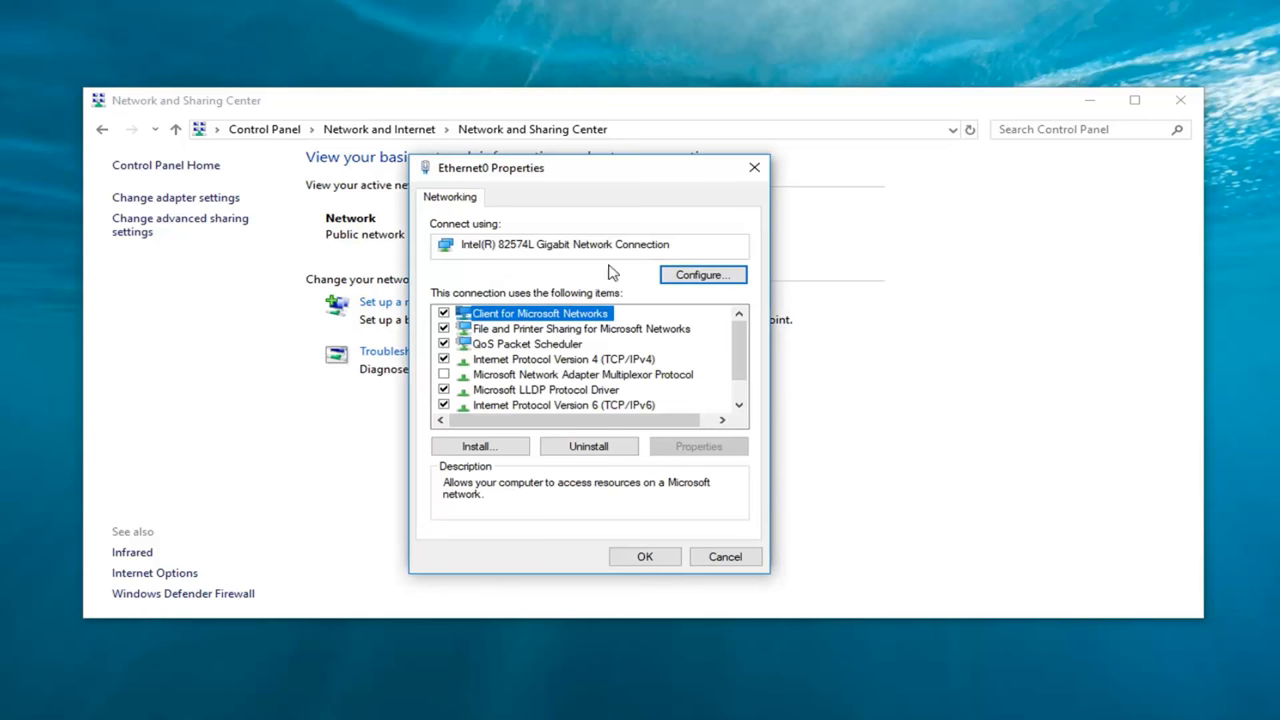
pyautogui.click(724, 556)
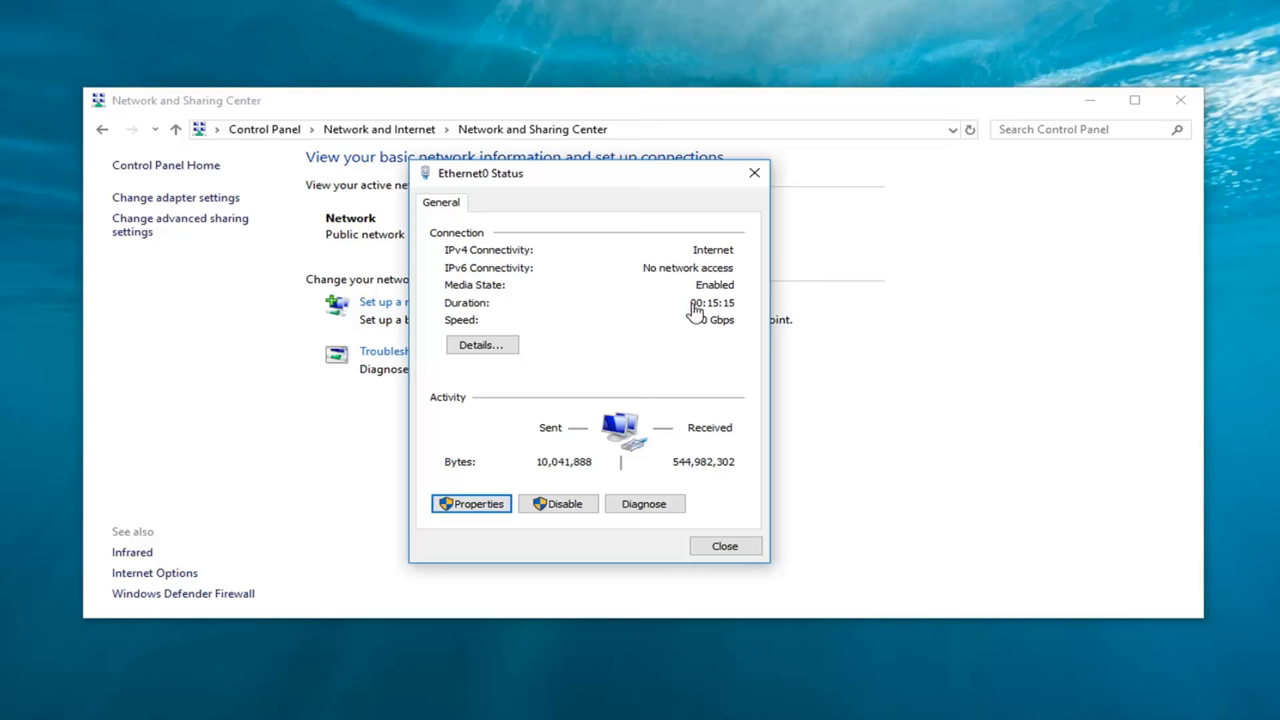
pyautogui.moveTo(533, 381)
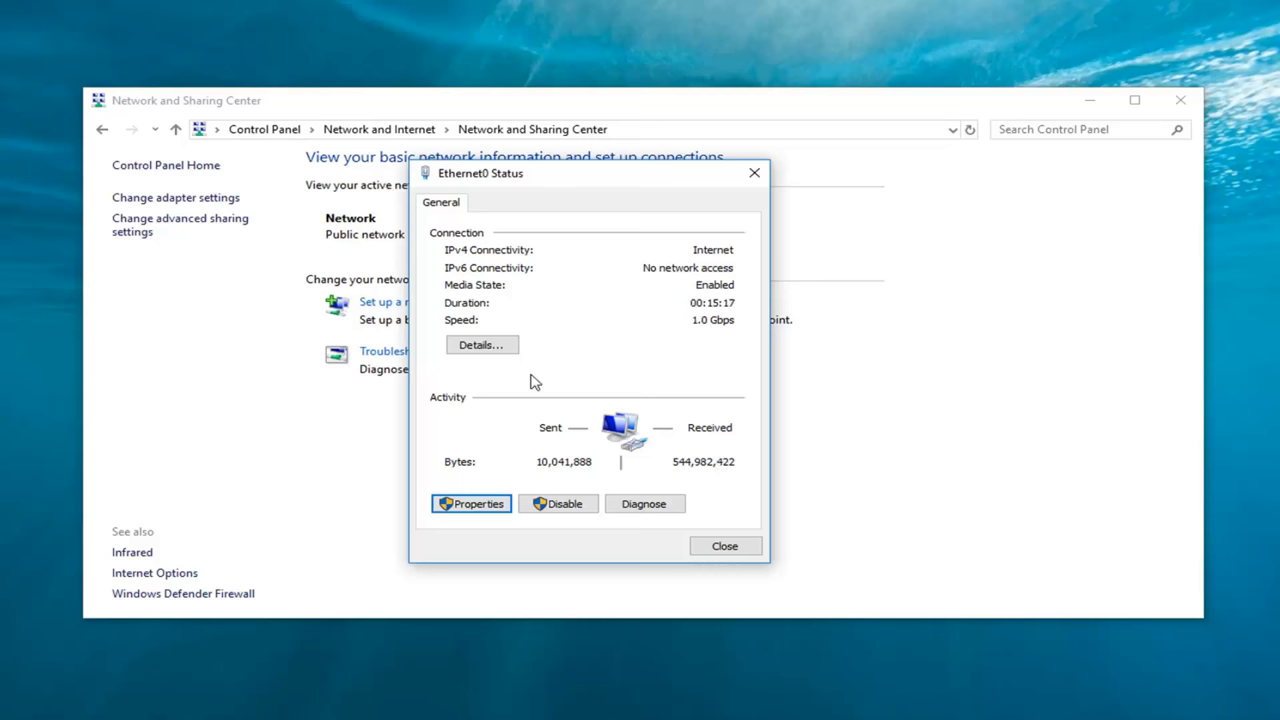
pyautogui.moveTo(577, 348)
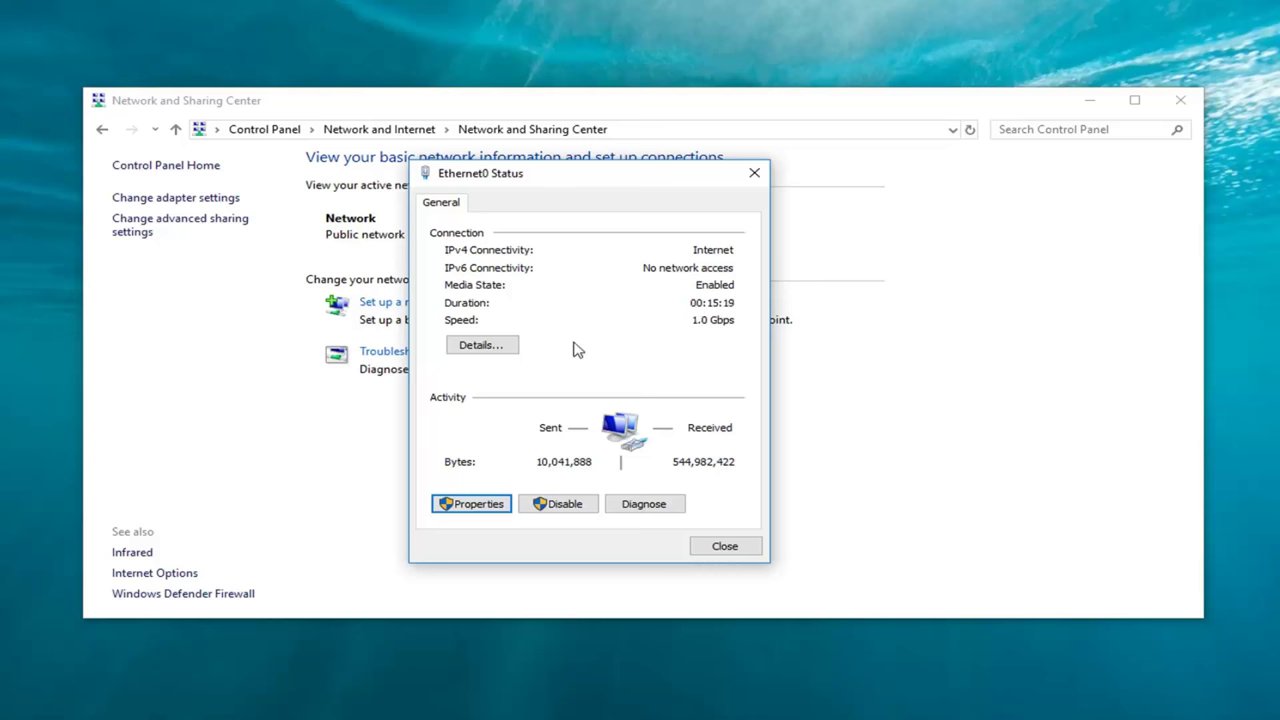
pyautogui.moveTo(760, 411)
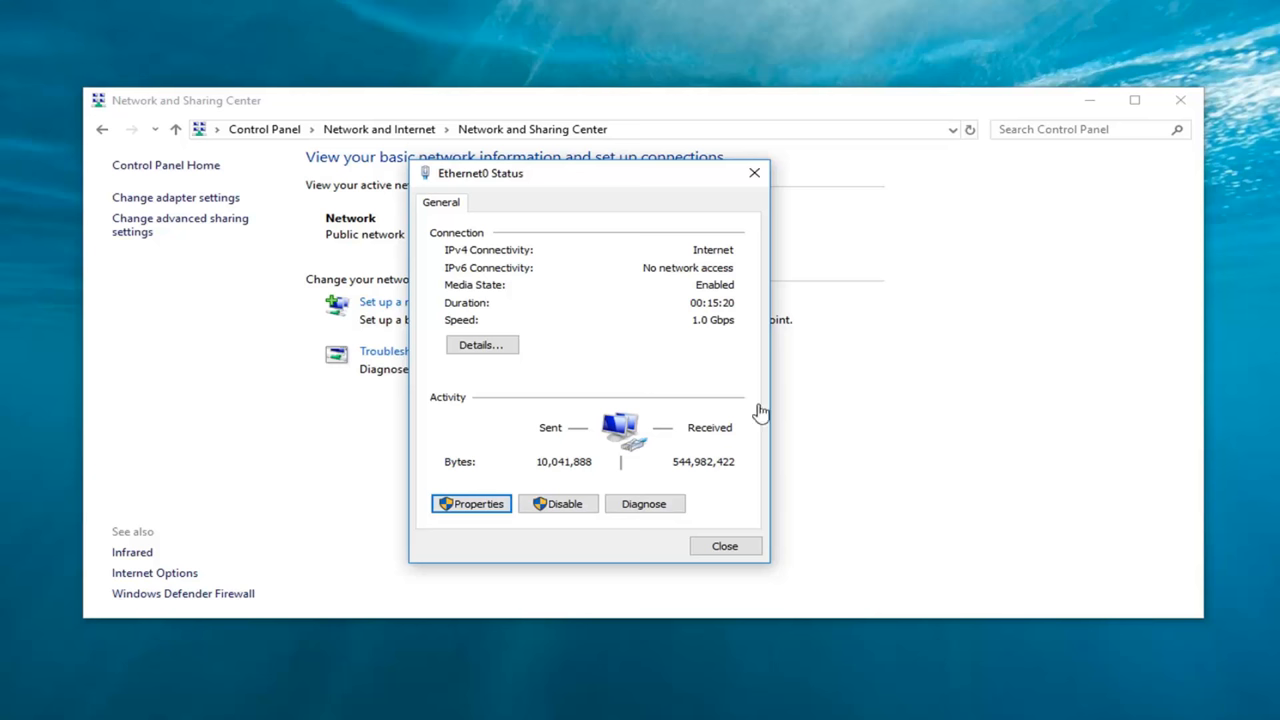
pyautogui.moveTo(548, 278)
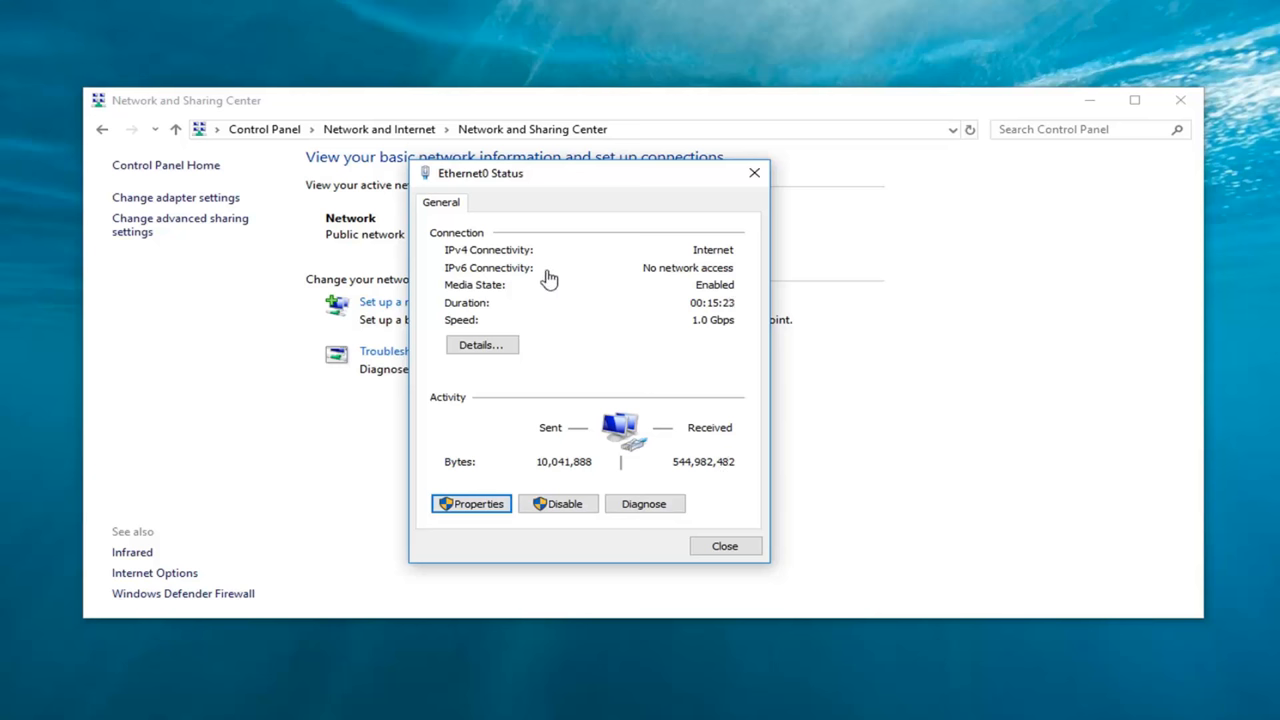
pyautogui.moveTo(618, 209)
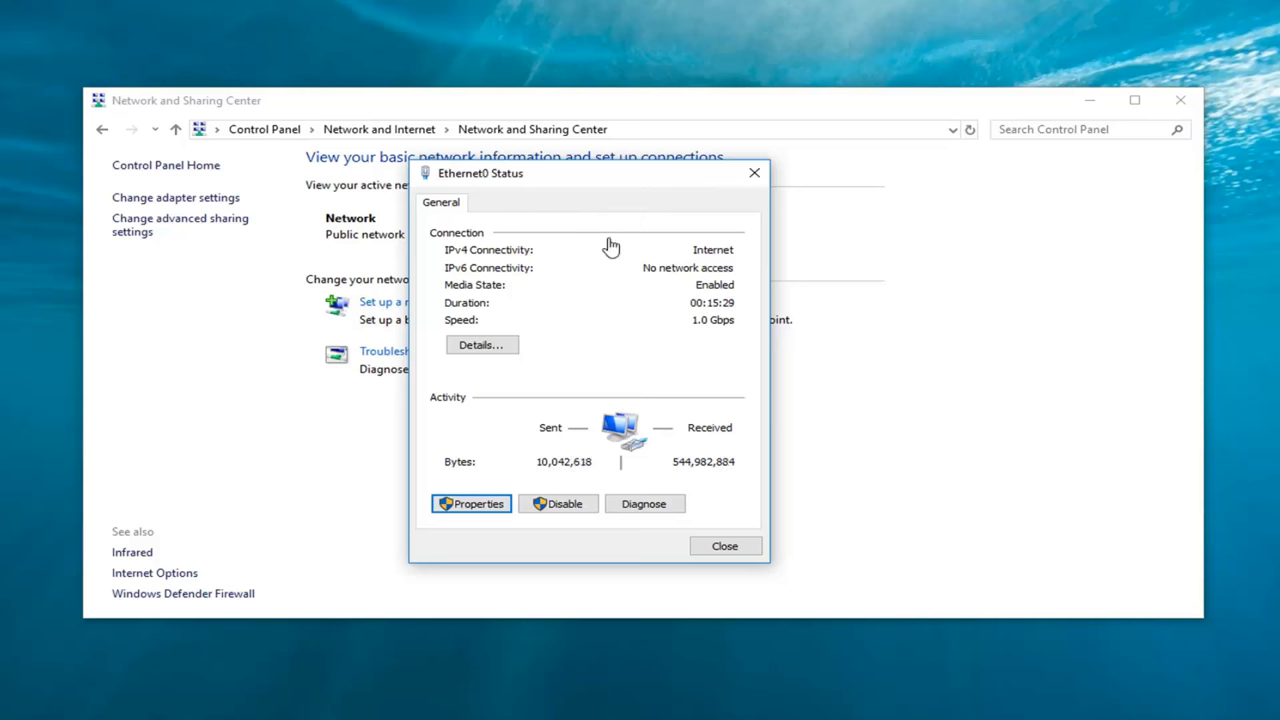
pyautogui.moveTo(605, 266)
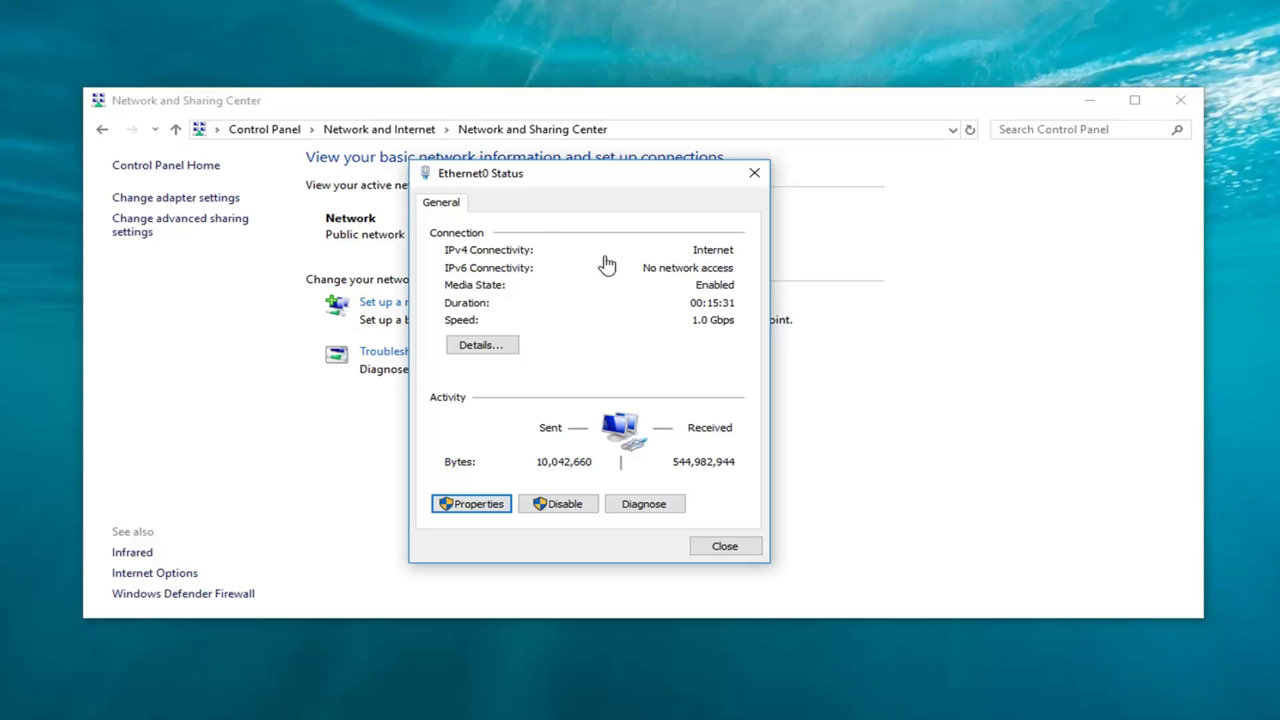
pyautogui.moveTo(618, 363)
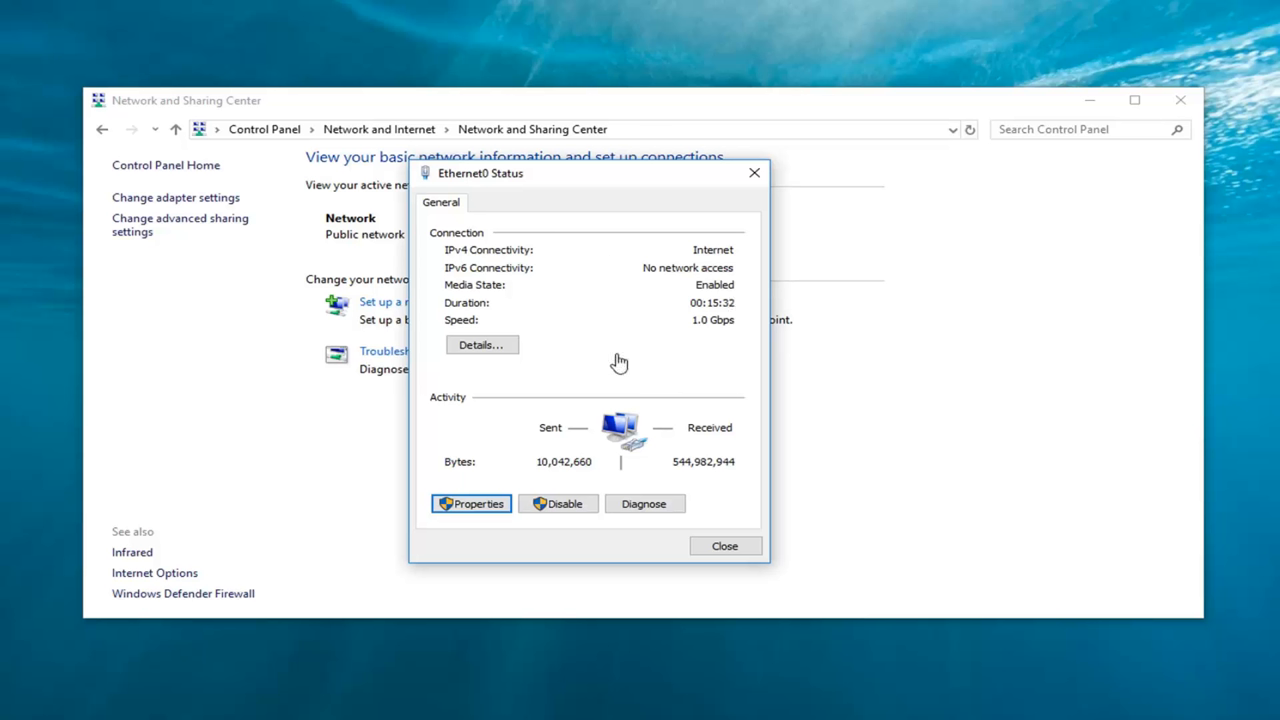